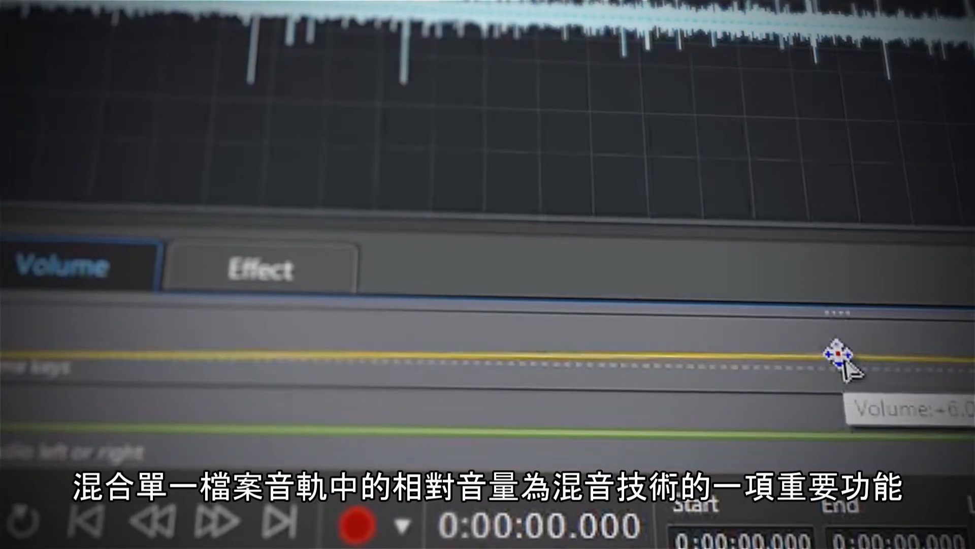
- Lower a clip volume key, then lower the Katy sings fader in the Mixer Panel during playback
drag(836, 357, 836, 311)
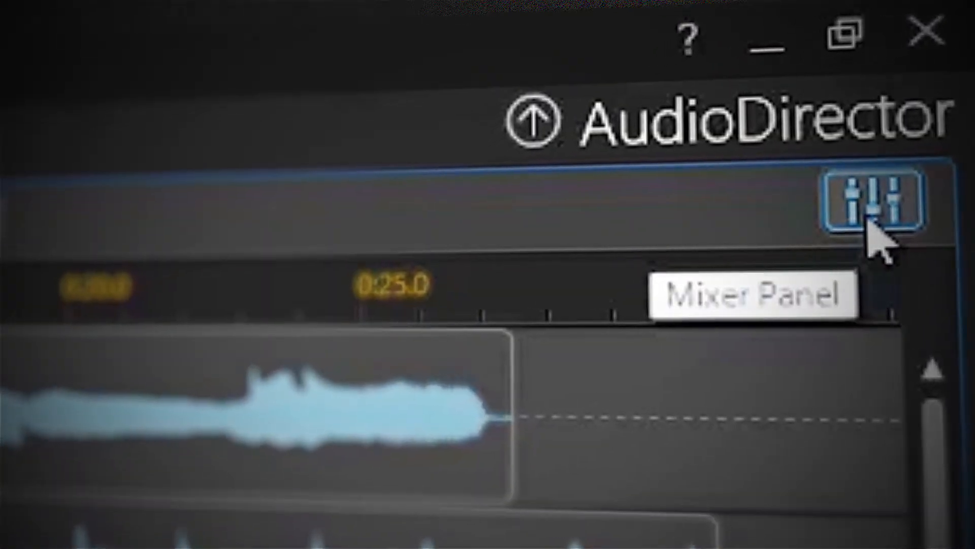
click(876, 205)
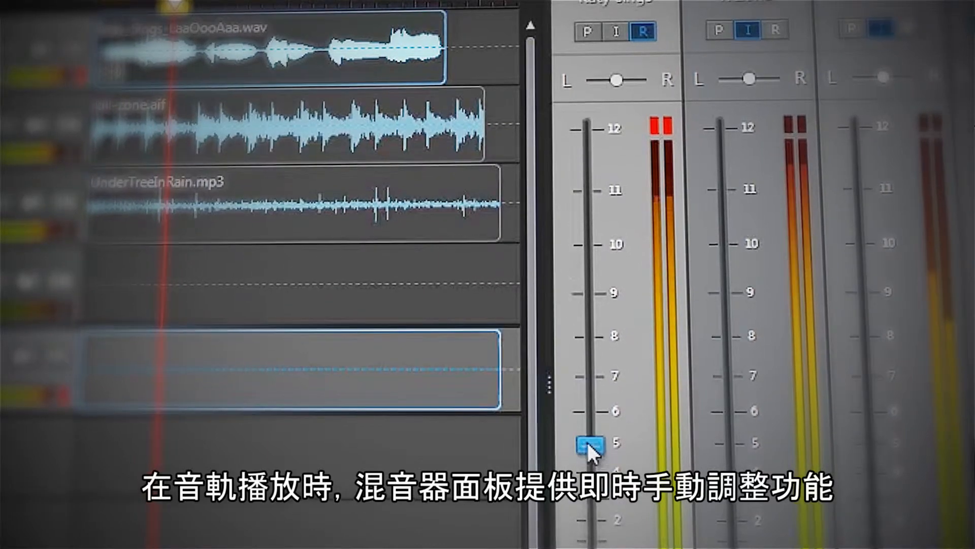
drag(589, 447, 594, 433)
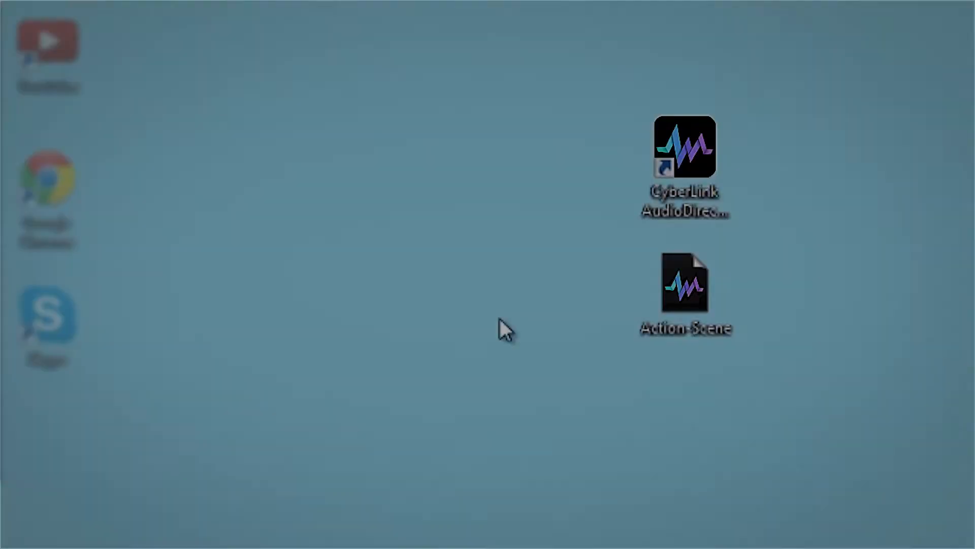
mouse_move(553, 345)
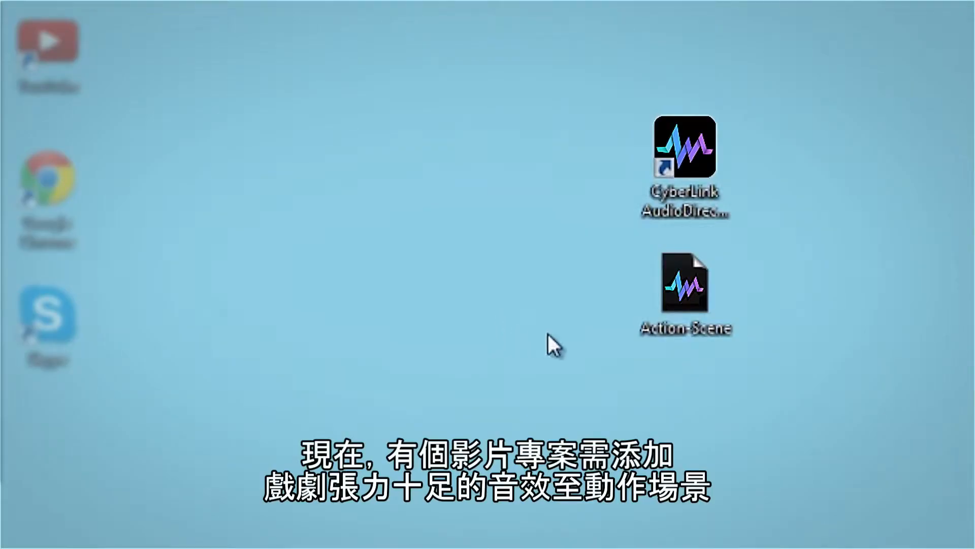
- Open the Action-Scene project file from the desktop into the Mix screen
click(685, 287)
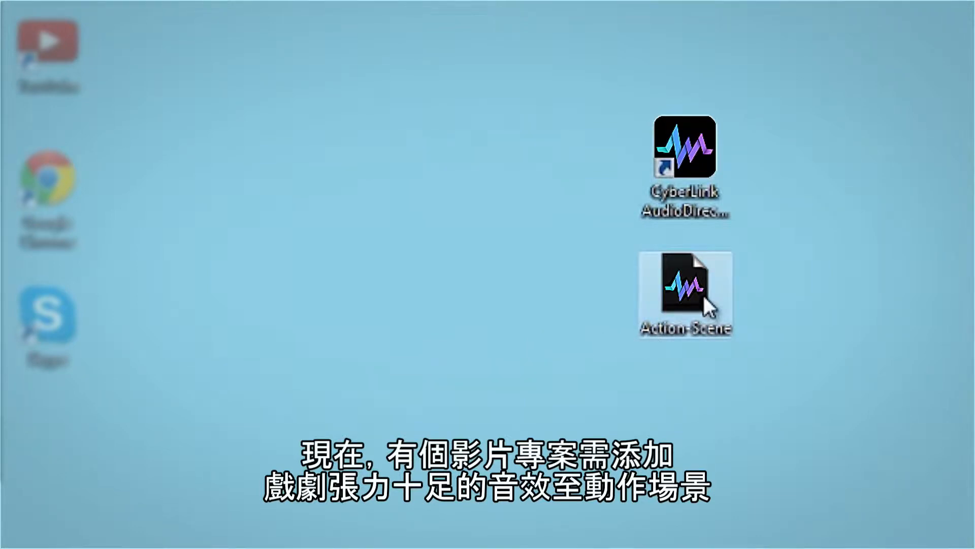
double_click(685, 293)
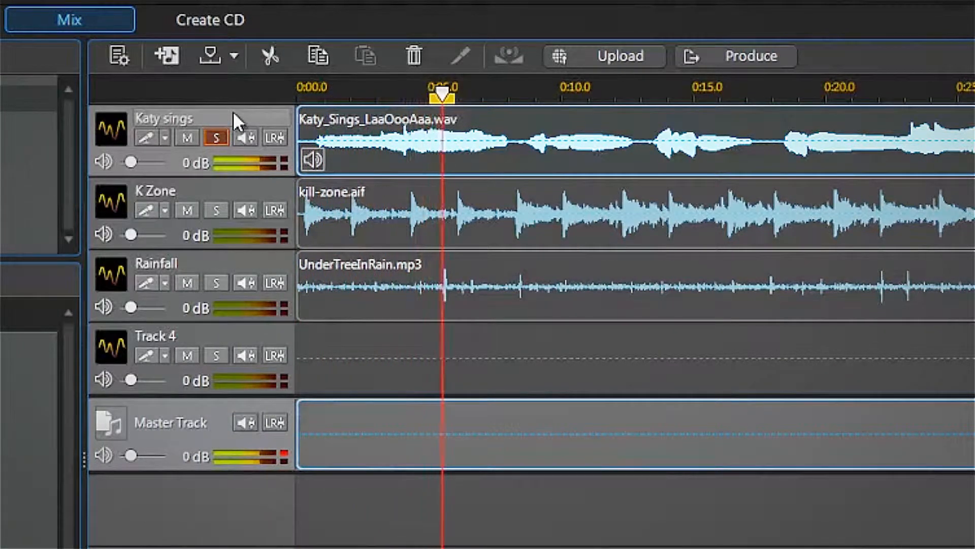
- Solo the Katy sings and then the K Zone track to audition each alone
click(491, 93)
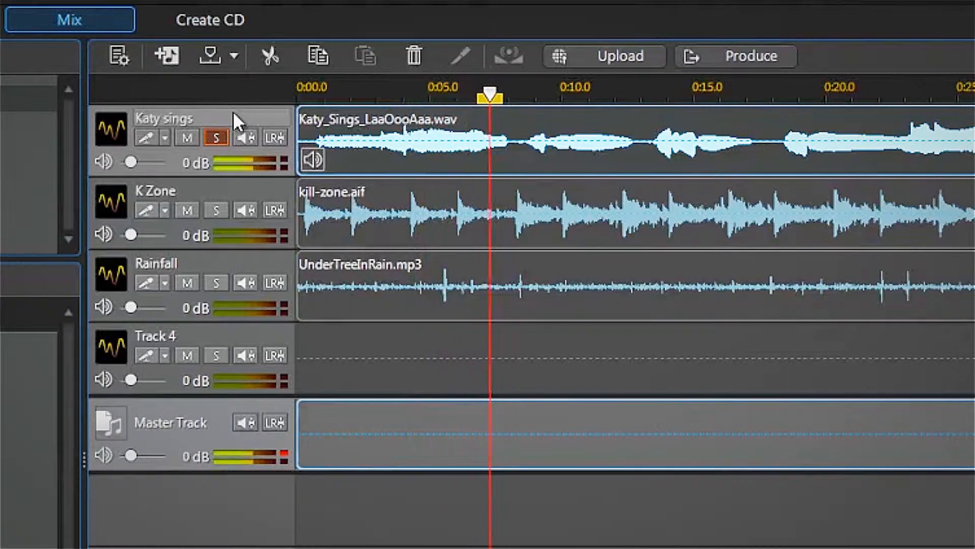
click(216, 209)
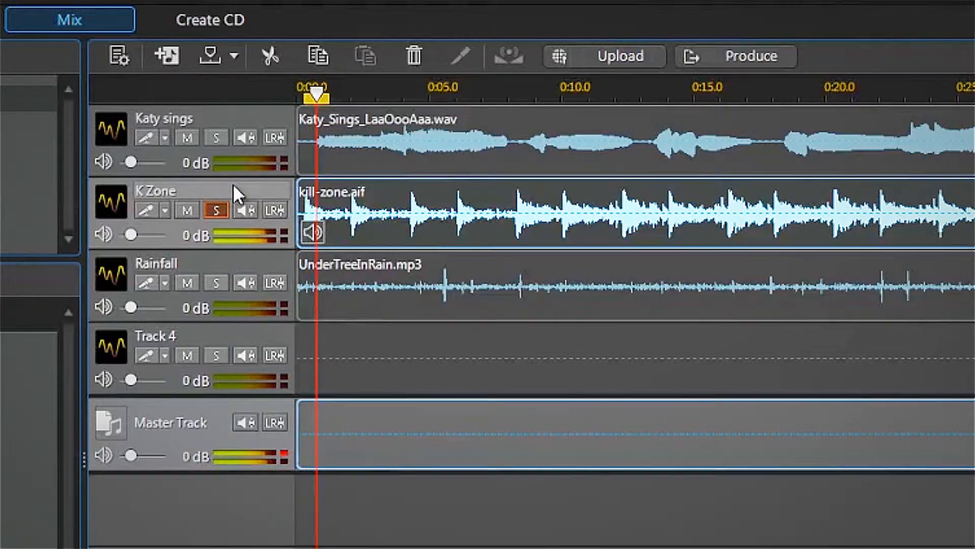
click(364, 94)
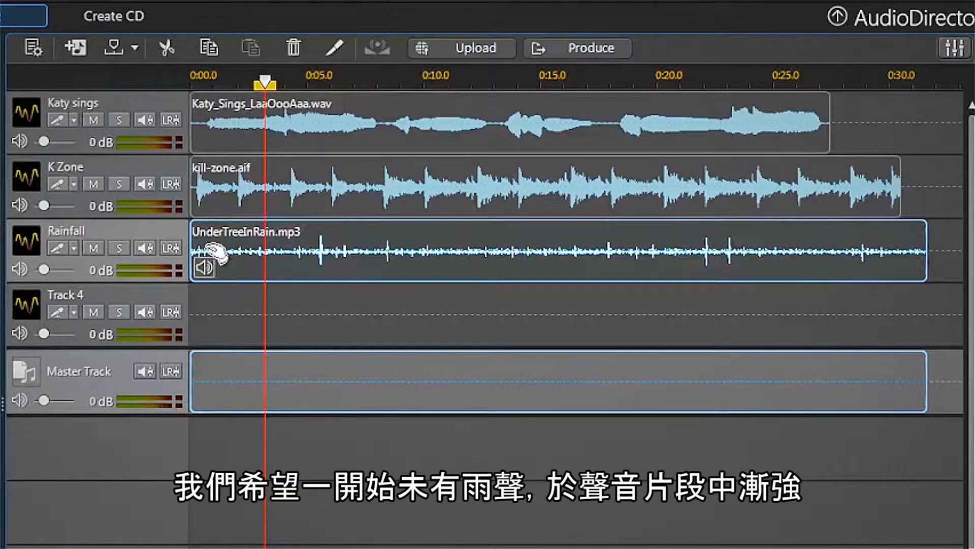
mouse_move(554, 223)
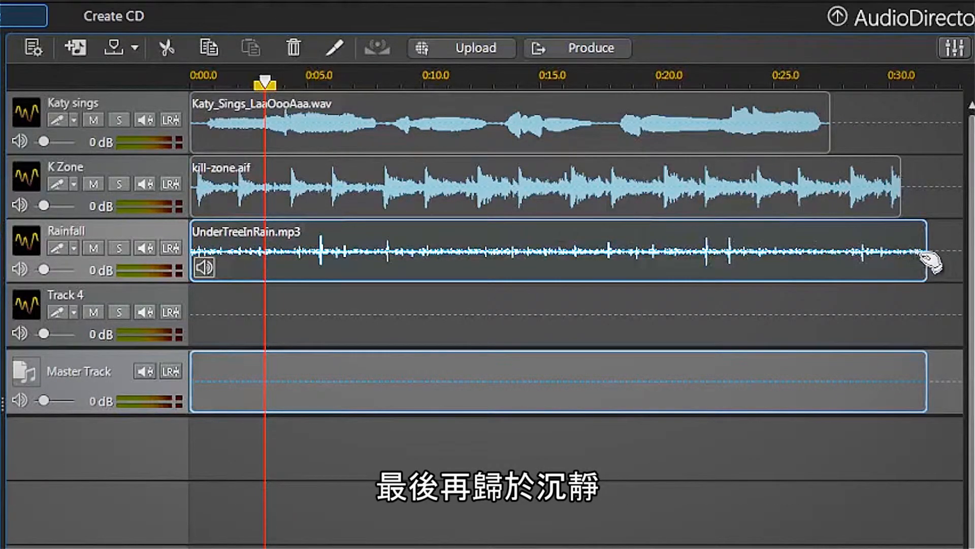
- Select the UnderTreeInRain.mp3 clip and add a volume key midway so the rain swells
click(414, 34)
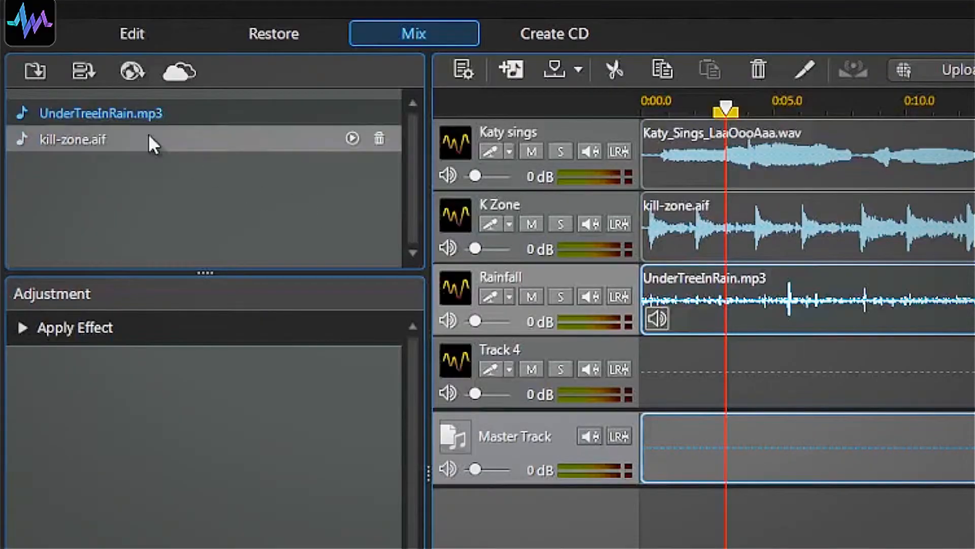
click(132, 33)
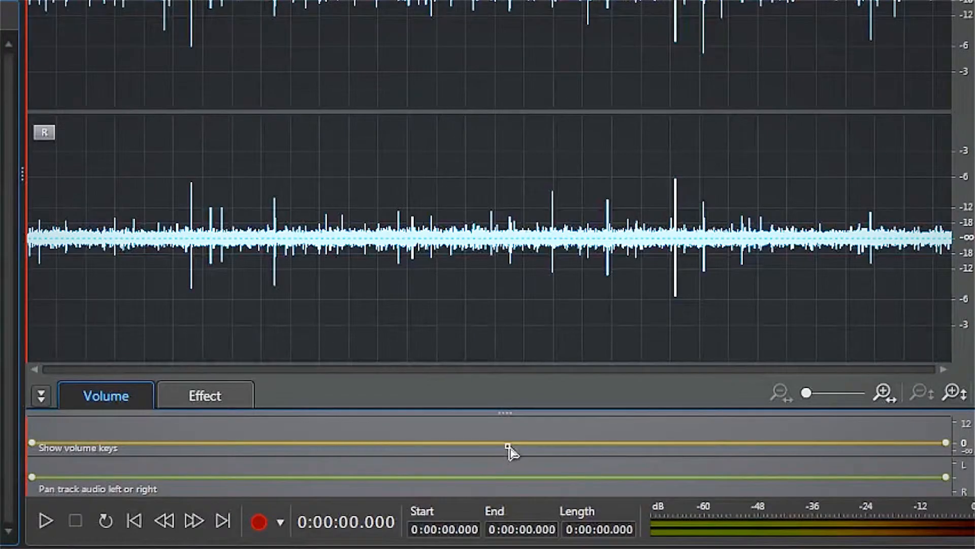
drag(505, 442, 504, 419)
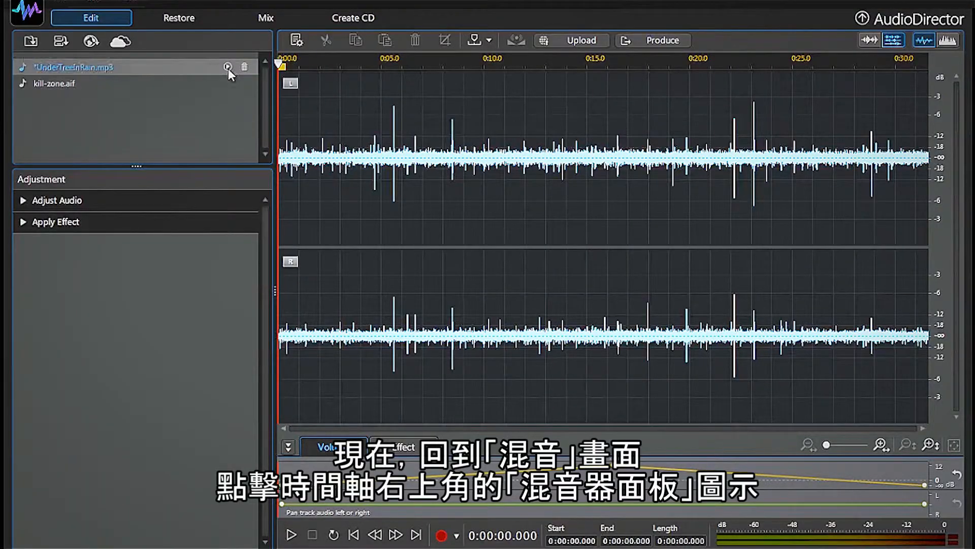
- Return to the Mix timeline and show the Mixer Panel with a strip per track
click(265, 17)
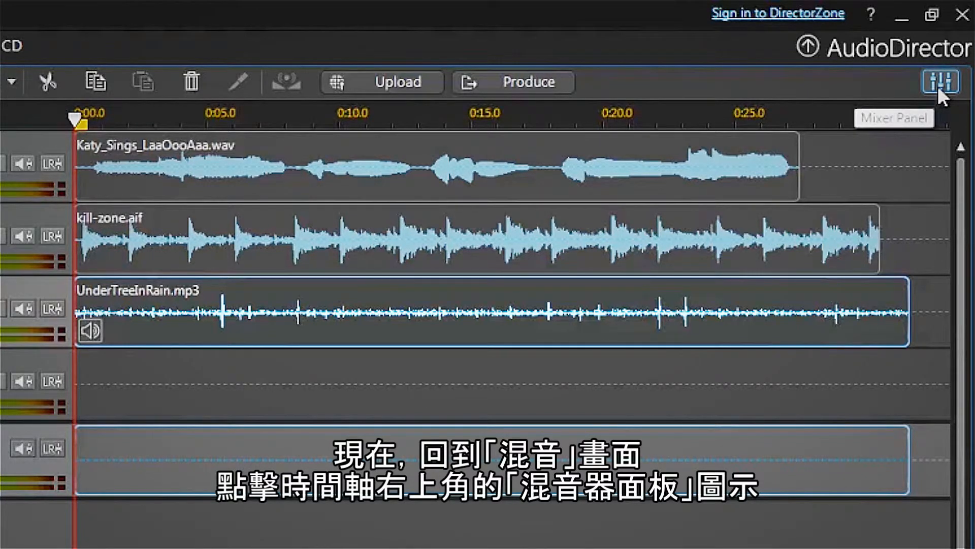
click(940, 82)
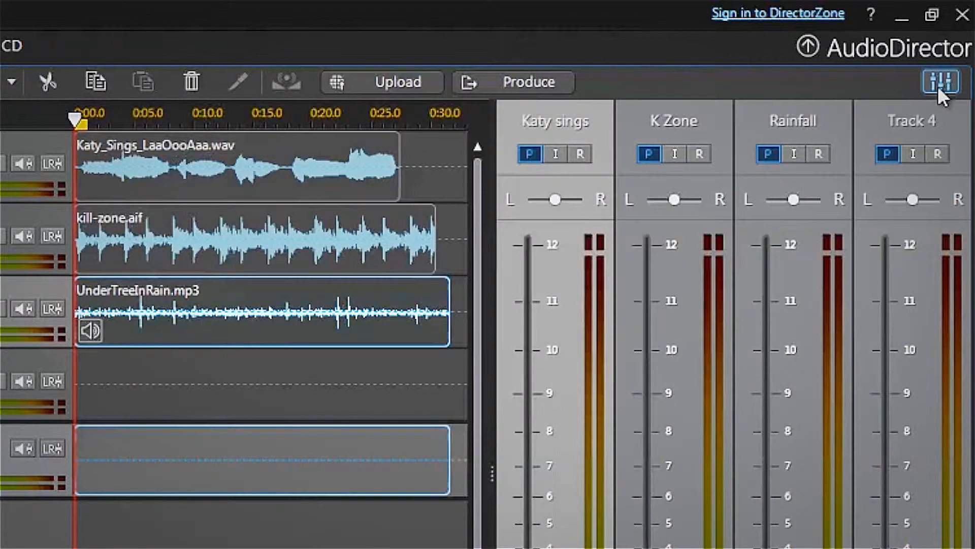
click(940, 82)
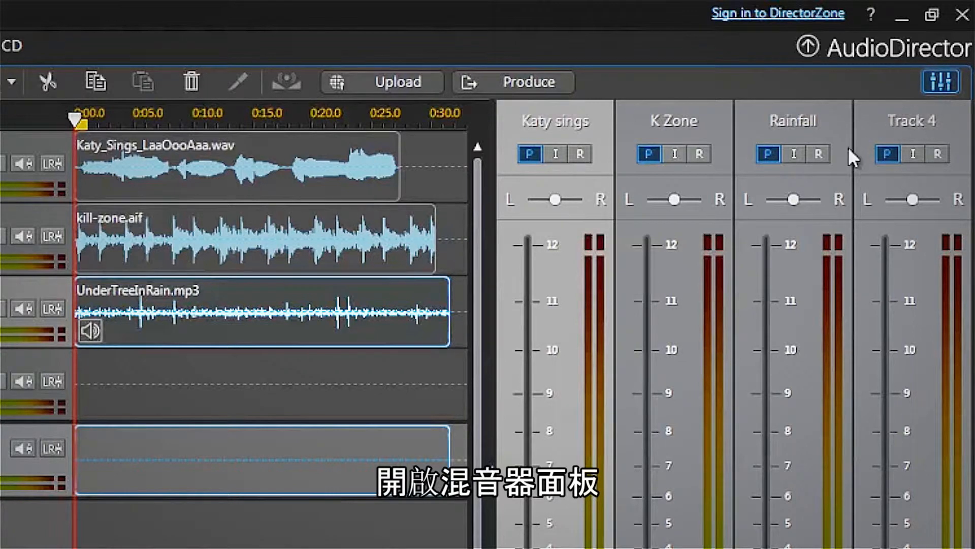
mouse_move(536, 178)
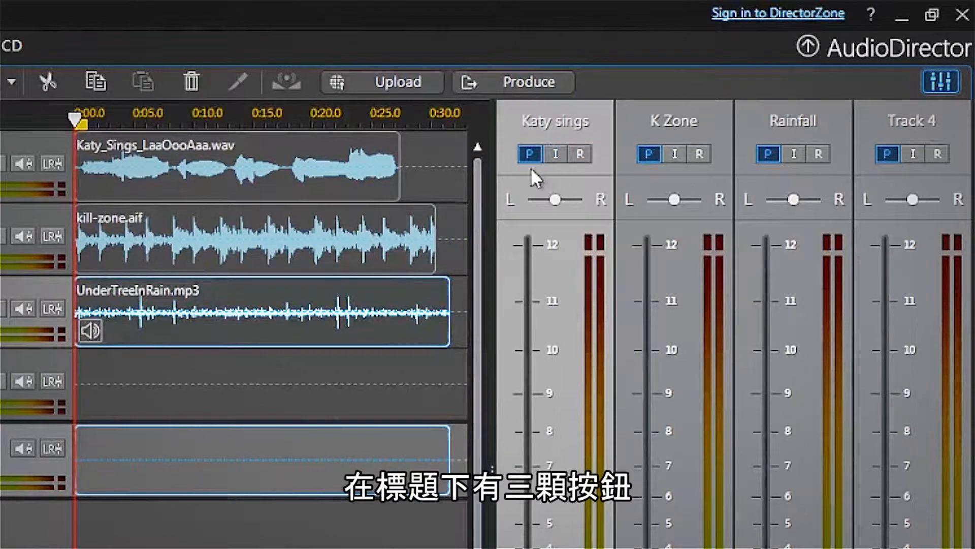
mouse_move(555, 153)
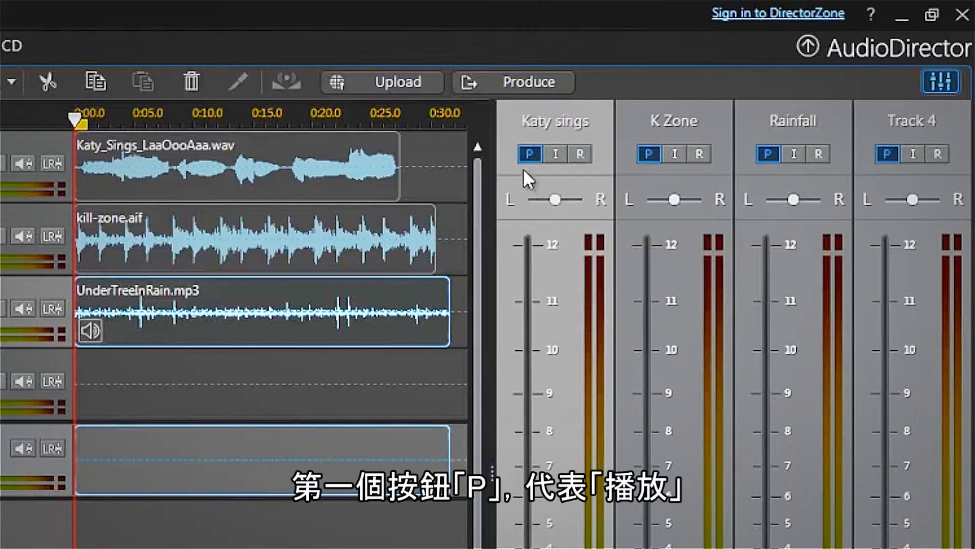
mouse_move(529, 154)
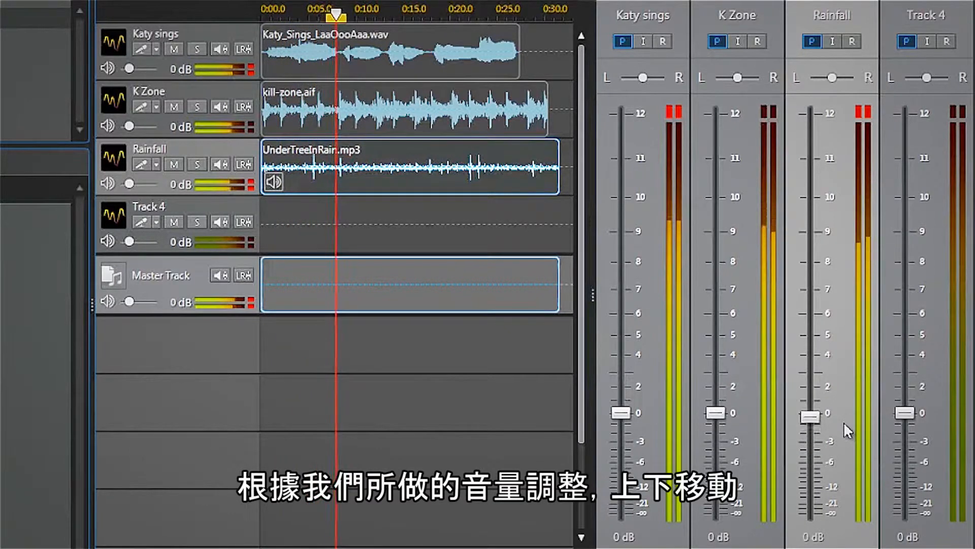
drag(812, 416, 811, 393)
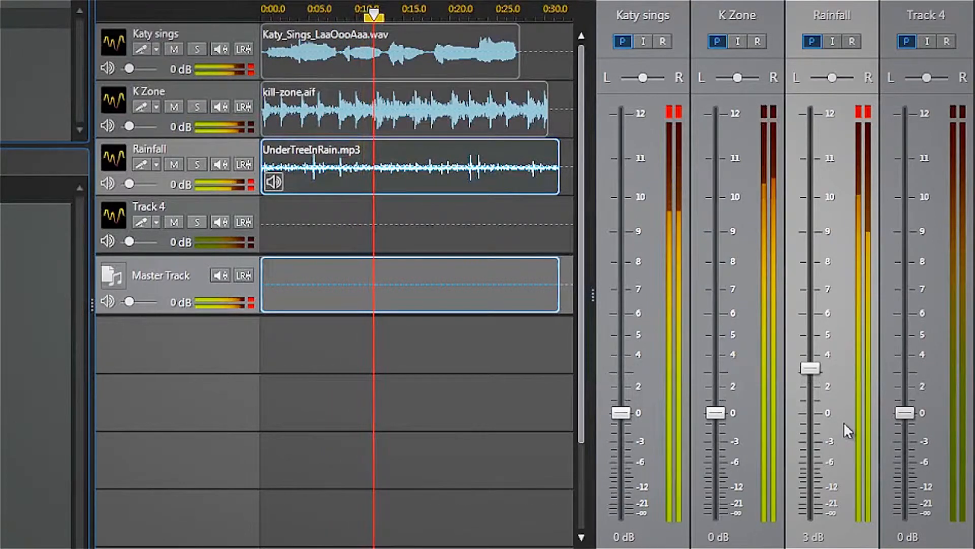
drag(811, 368, 810, 343)
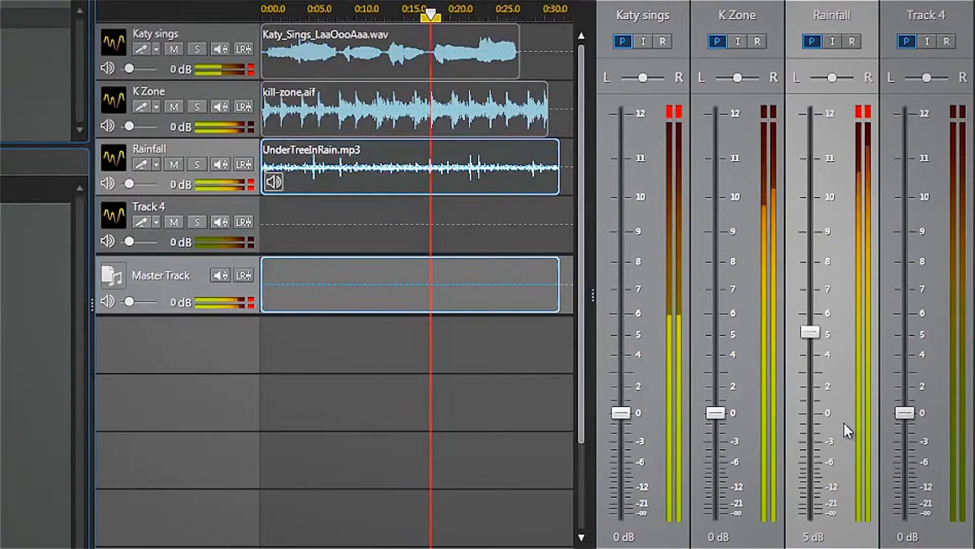
drag(810, 333, 811, 359)
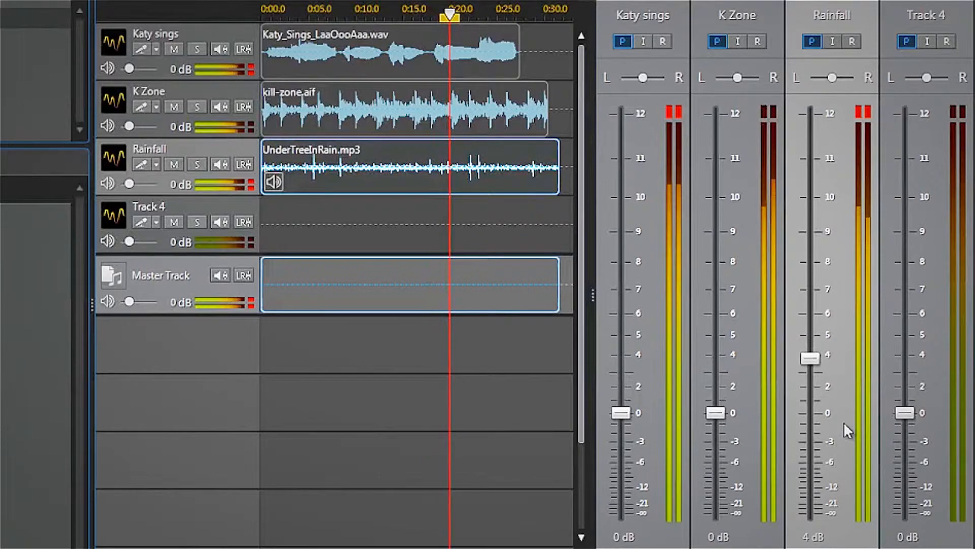
drag(809, 358, 810, 384)
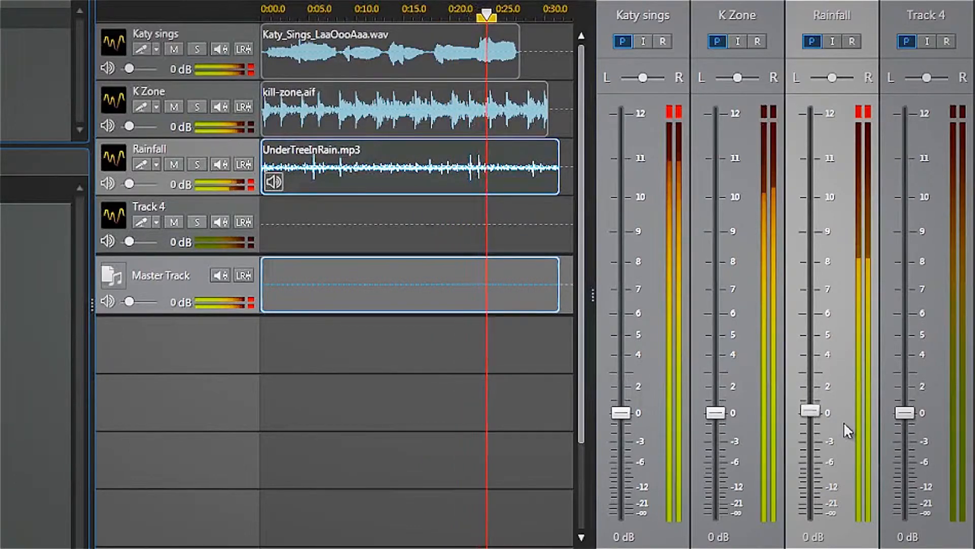
drag(810, 412, 809, 436)
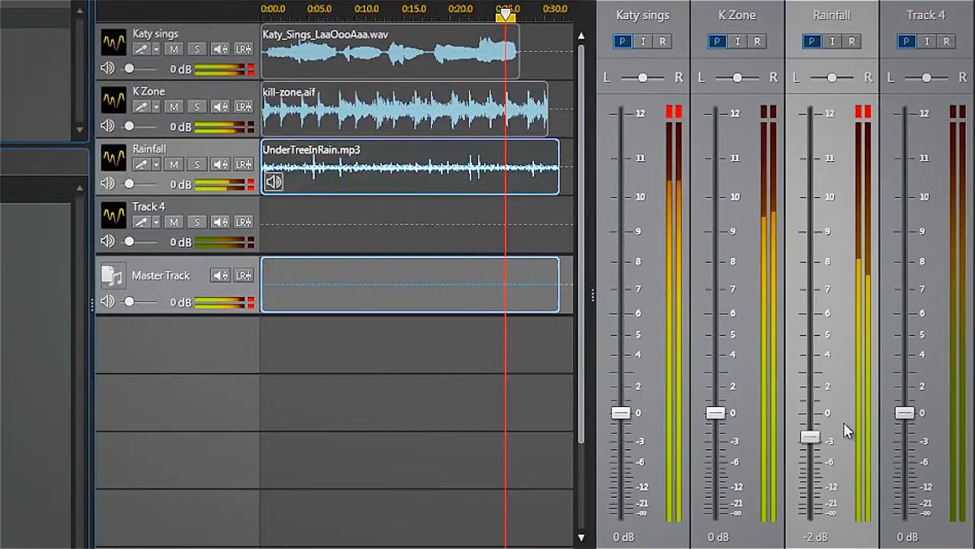
drag(811, 436, 812, 460)
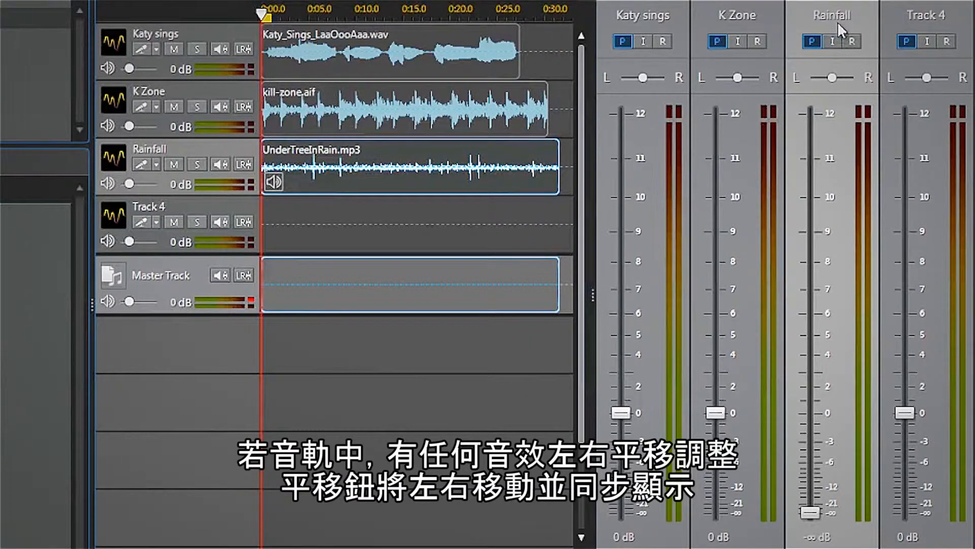
drag(830, 77, 818, 77)
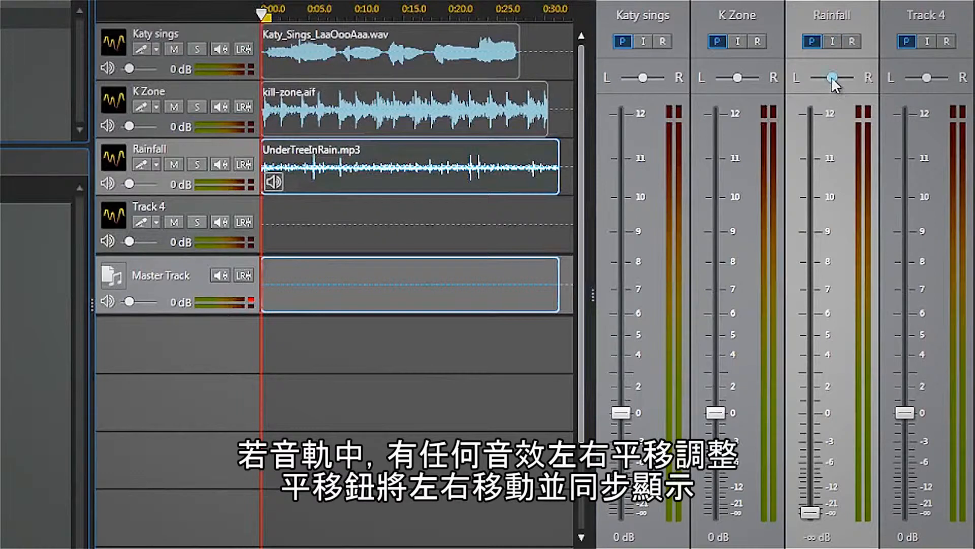
drag(833, 77, 846, 77)
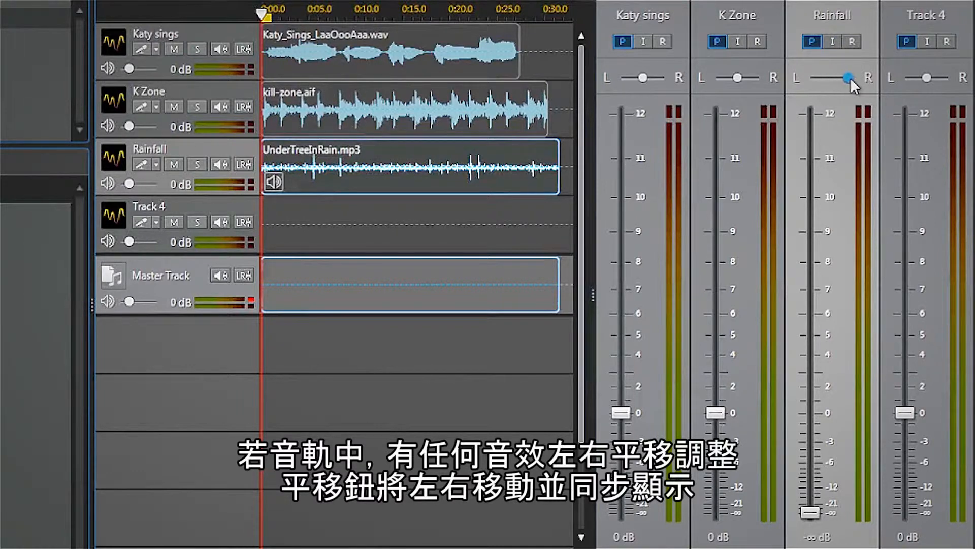
drag(846, 77, 808, 77)
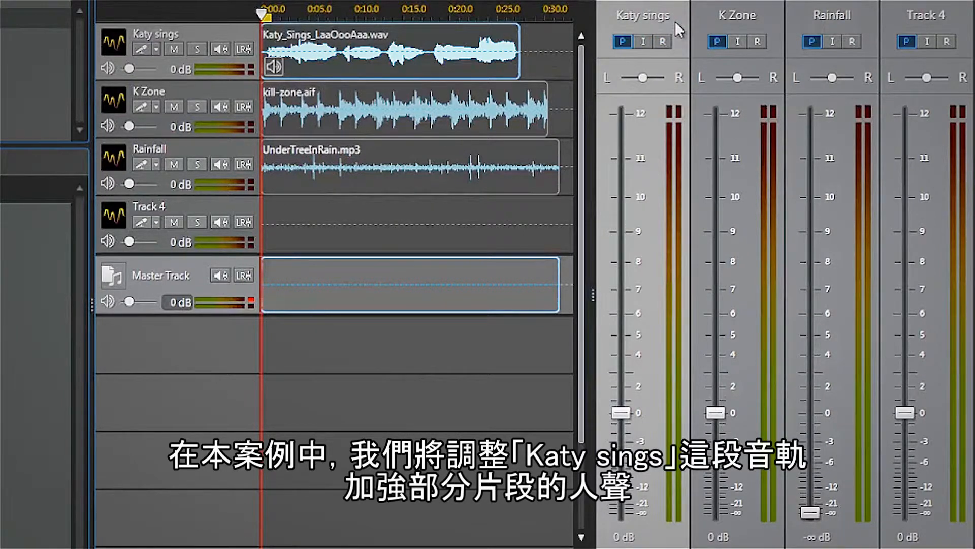
- Arm Katy sings to record fader moves (R) and leave K Zone idle (I)
click(663, 41)
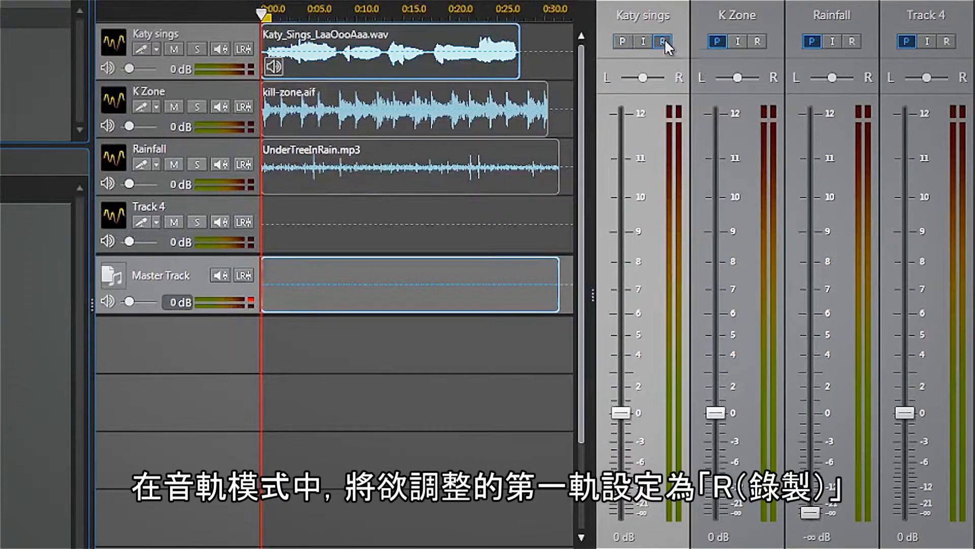
click(663, 41)
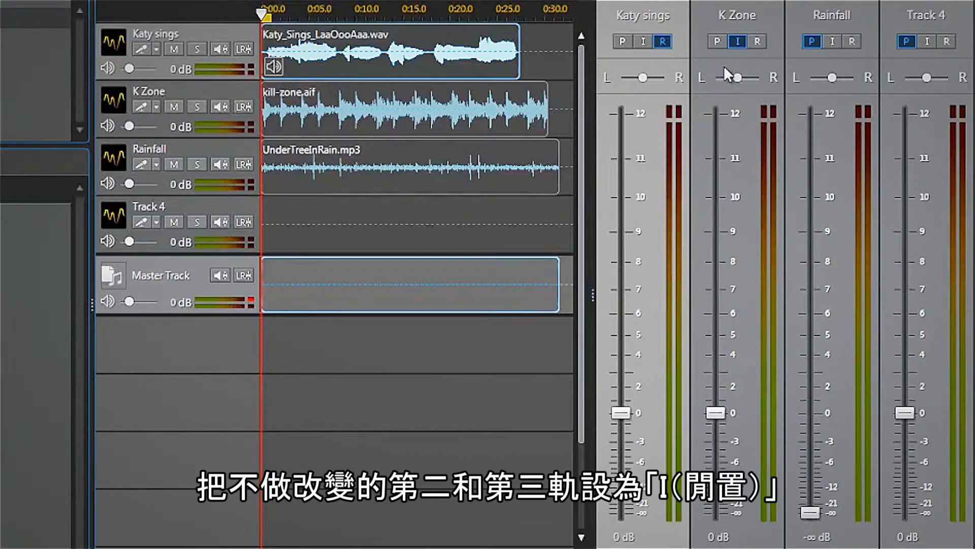
click(737, 41)
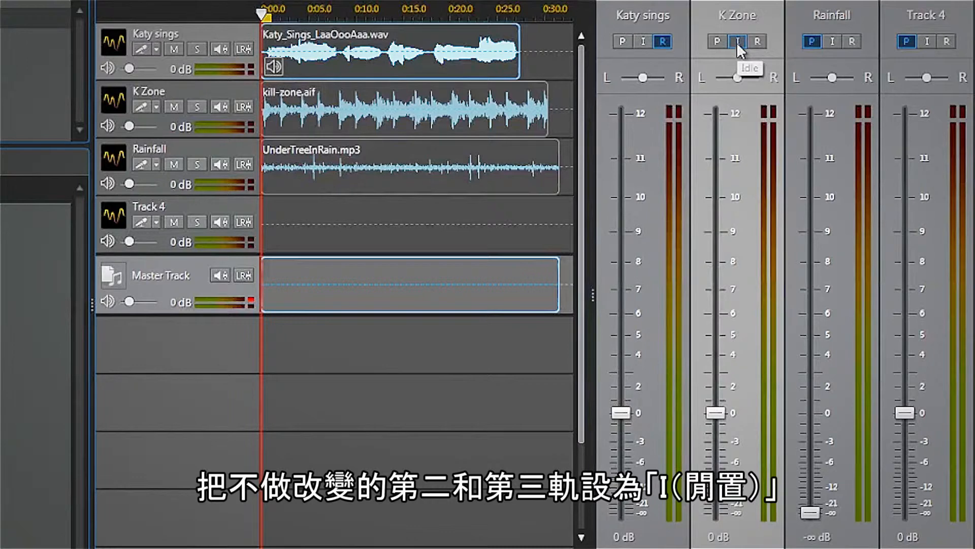
click(737, 41)
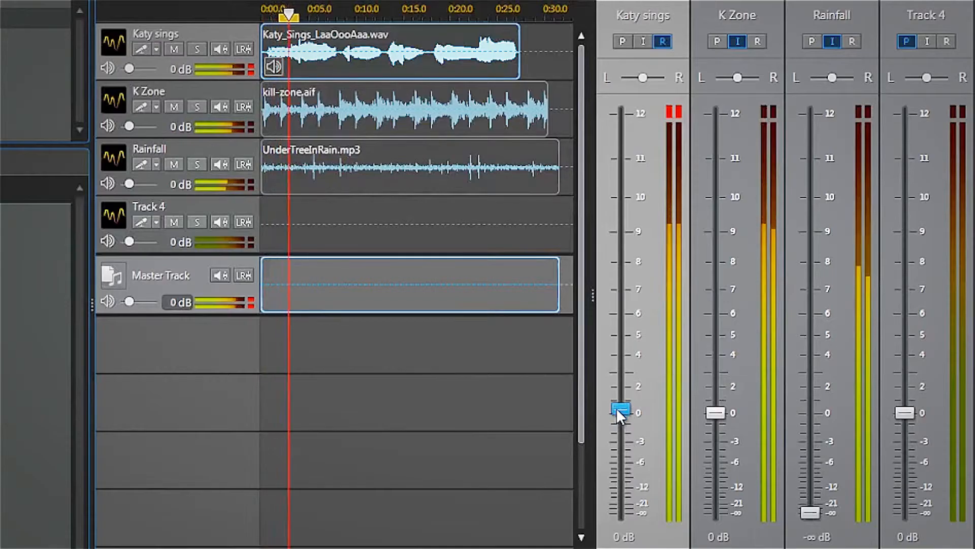
- During playback ride the Katy sings fader up to about 6 dB, down to 4 dB, back to 6 dB and down again
drag(620, 412, 622, 323)
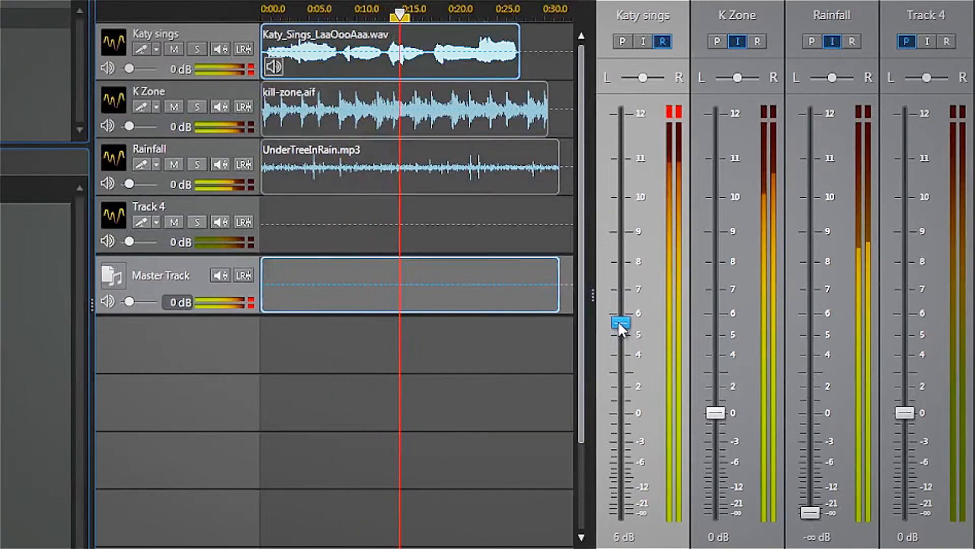
drag(620, 323, 620, 360)
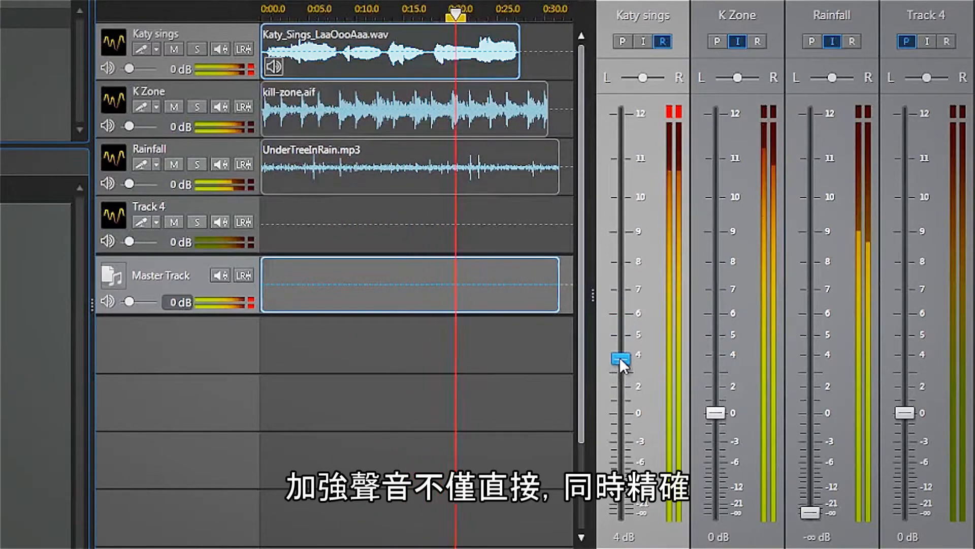
drag(621, 359, 622, 323)
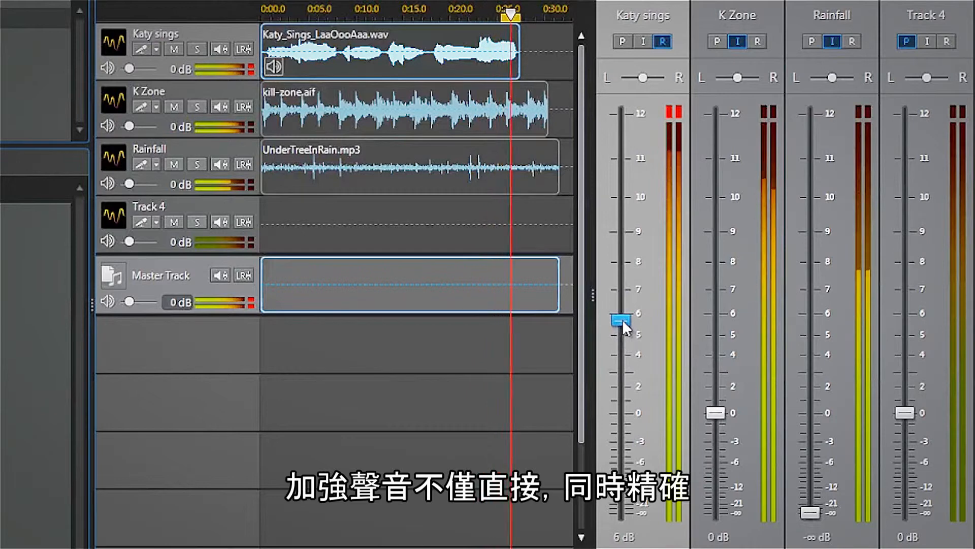
drag(625, 320, 625, 413)
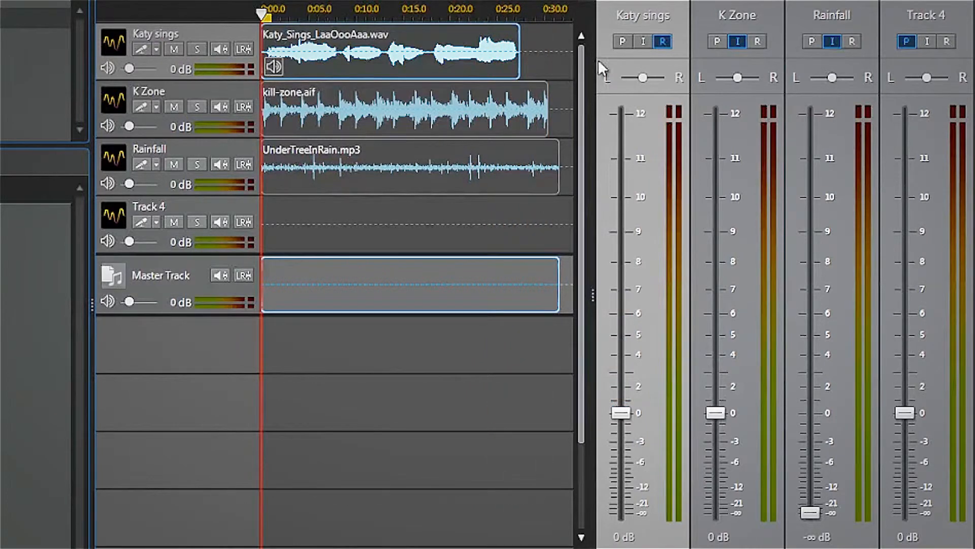
- Set Katy sings and Rainfall back to normal playback (P) and return to the Edit screen for the vocal
click(621, 41)
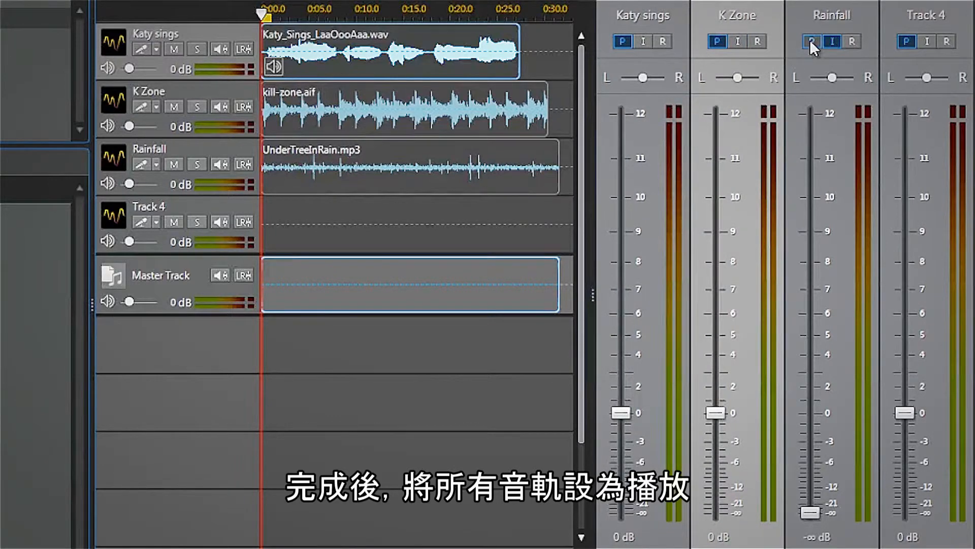
click(813, 42)
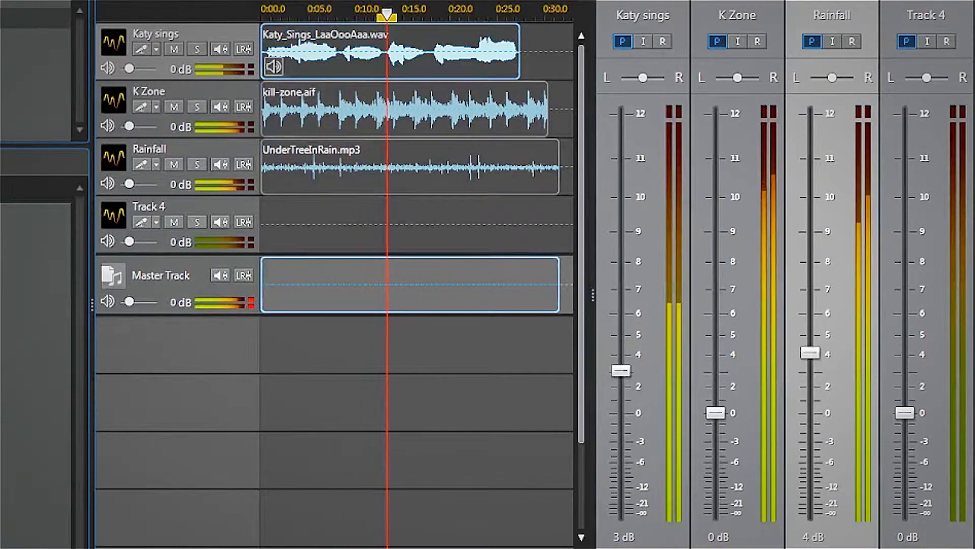
click(90, 17)
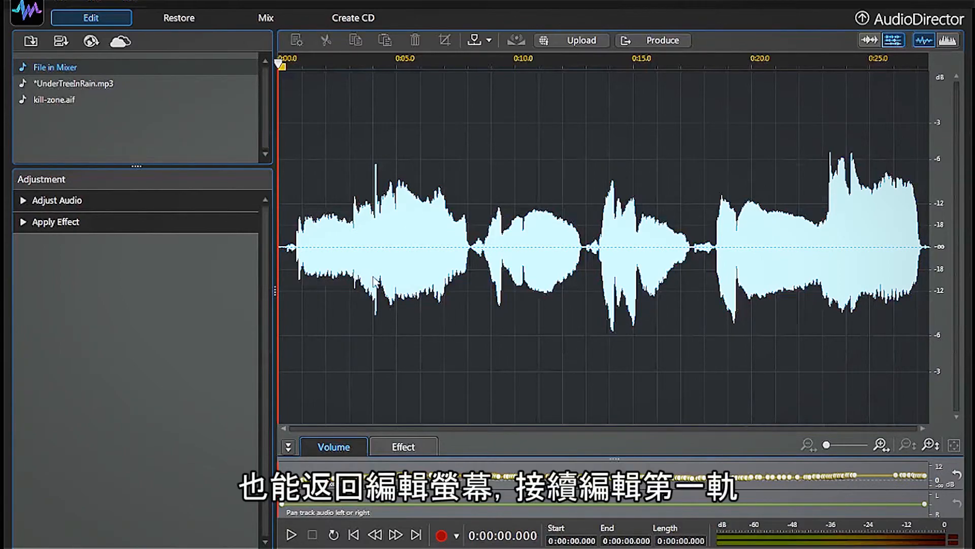